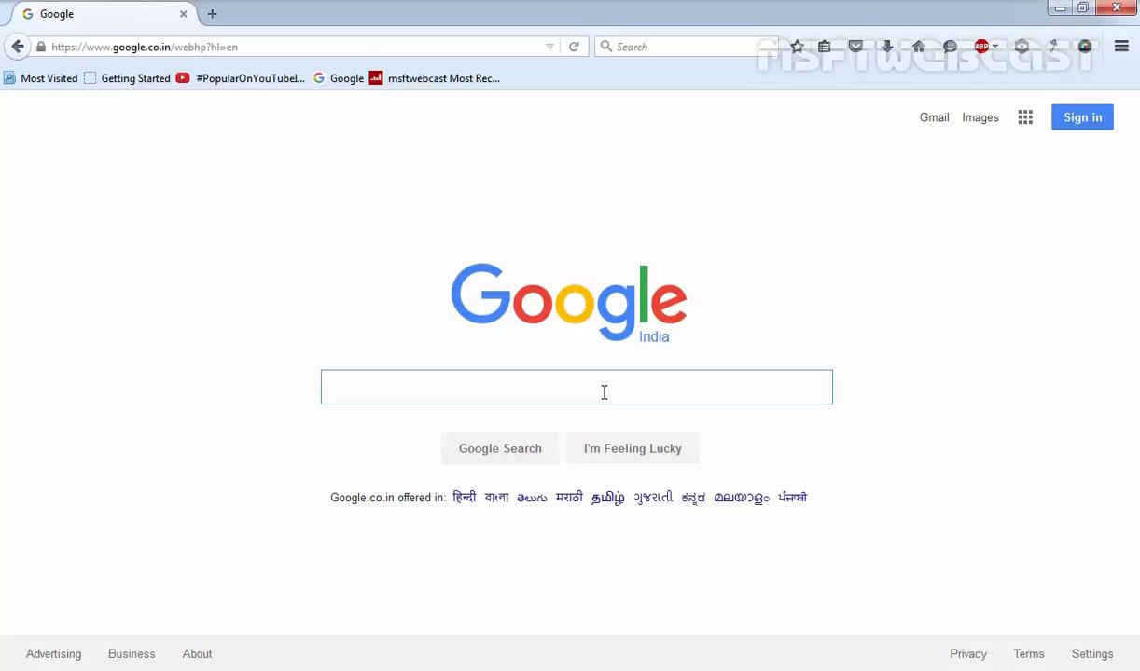
Search Google for 'rufus download' and open the 'Index of /downloads - Rufus' result in a new tab.
{"action": "left_click", "coordinate": [576, 386]}
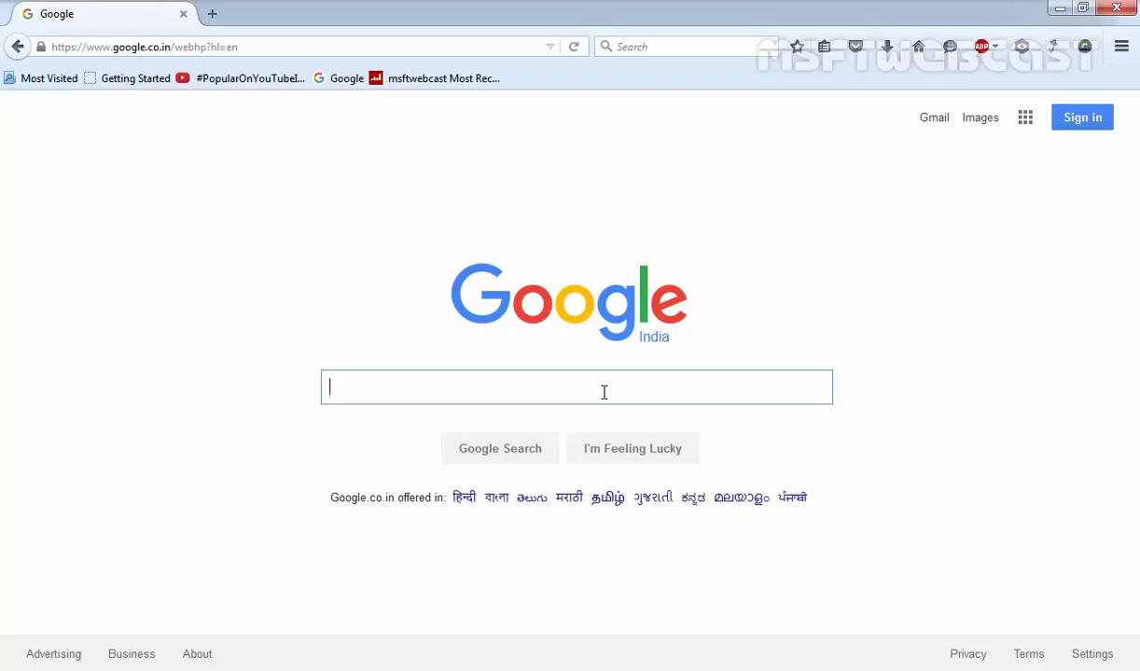
{"action": "type", "text": "rufus download"}
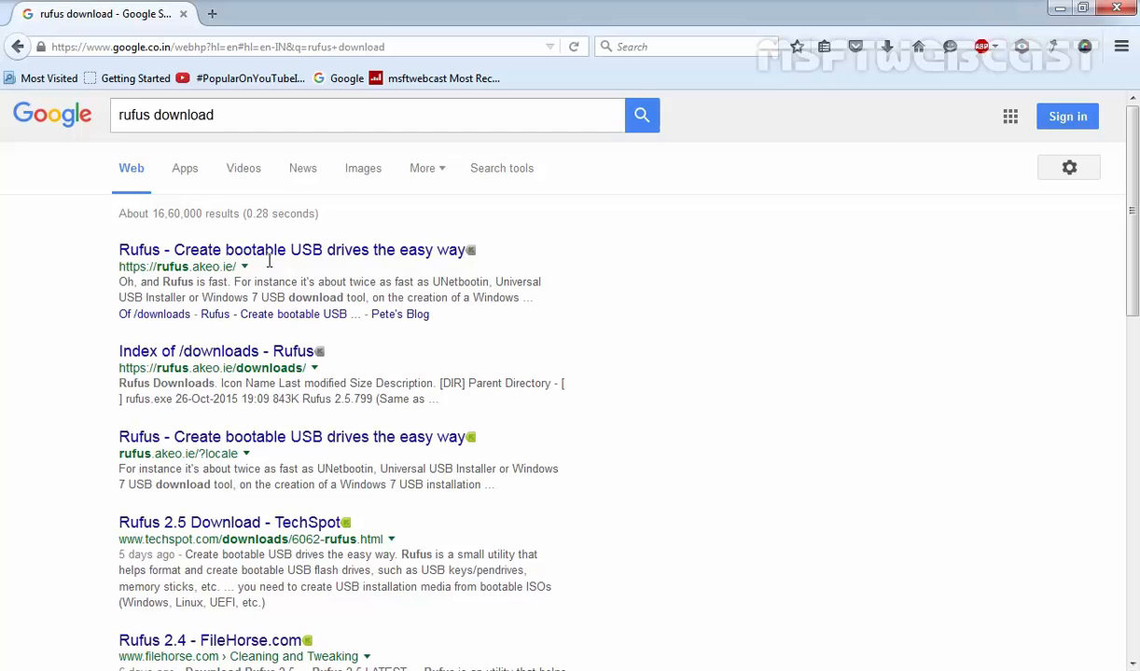
{"action": "mouse_move", "coordinate": [216, 350]}
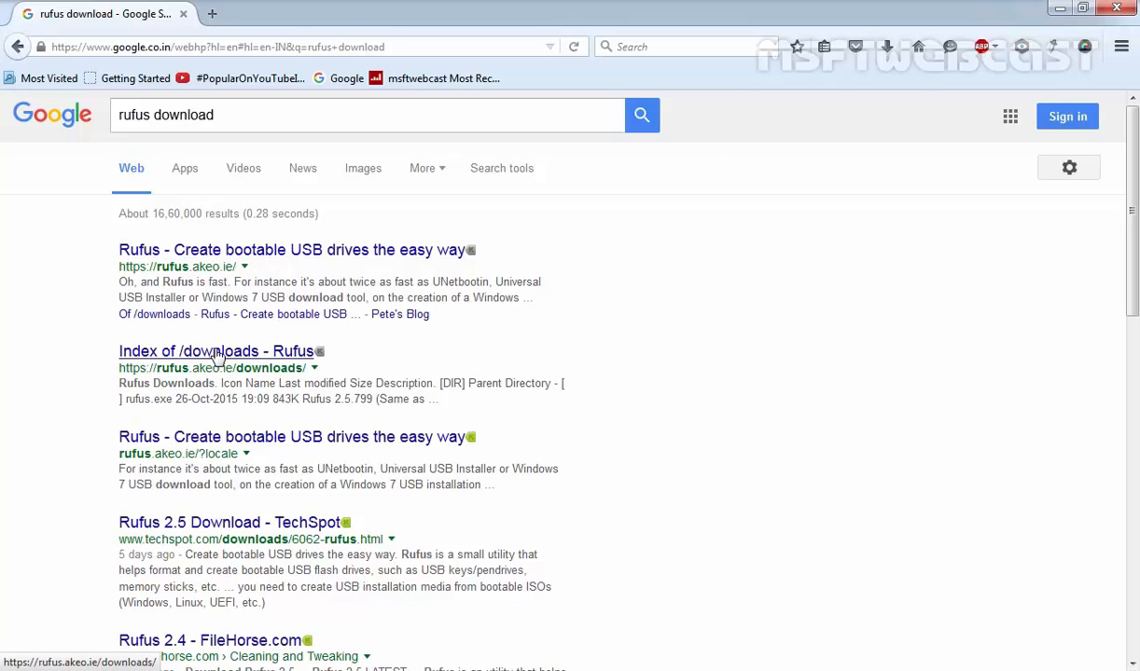
{"action": "left_click", "coordinate": [216, 350]}
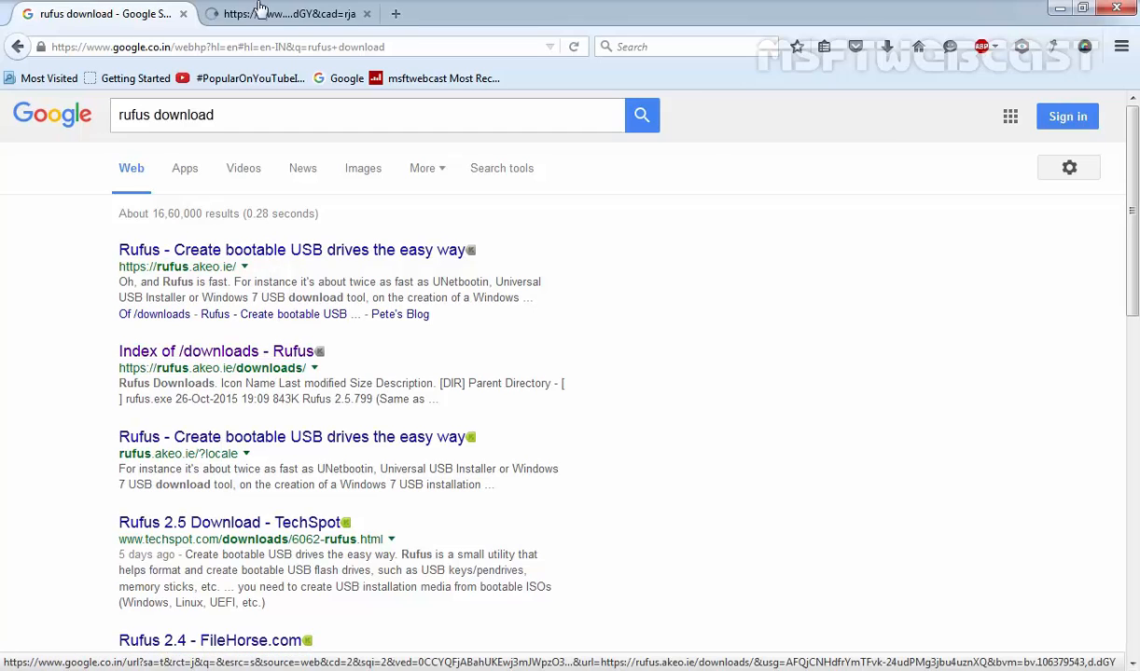
{"action": "left_click", "coordinate": [215, 367]}
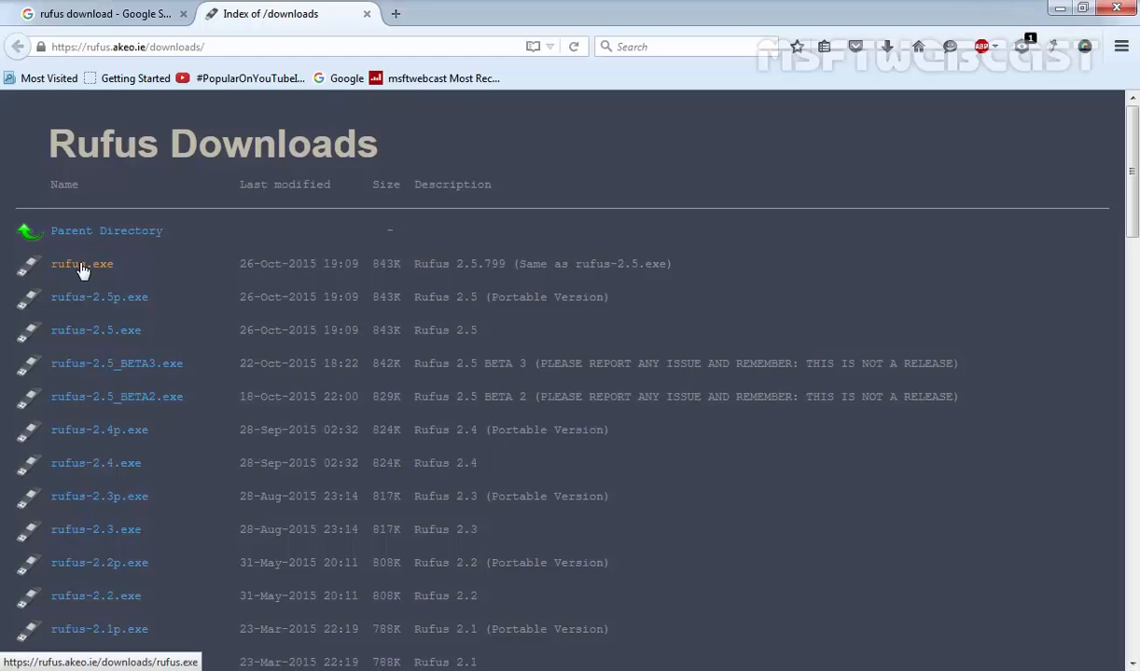
Download rufus.exe from the index, save it to the computer and launch Rufus 2.5.799.
{"action": "left_click", "coordinate": [82, 265]}
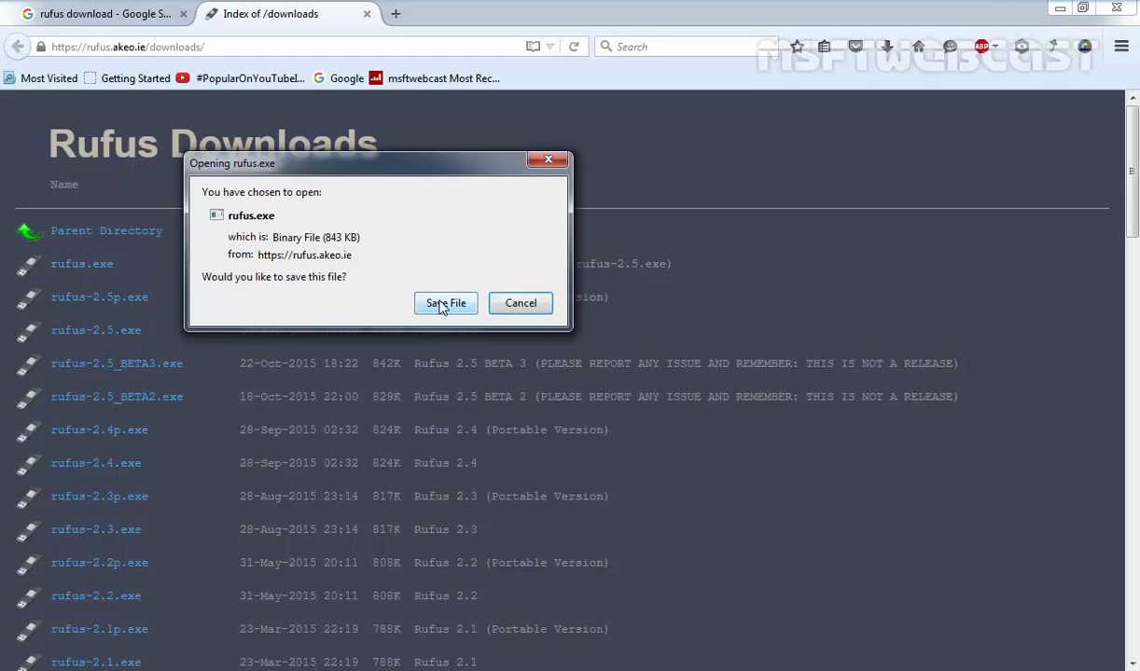
{"action": "left_click", "coordinate": [446, 302]}
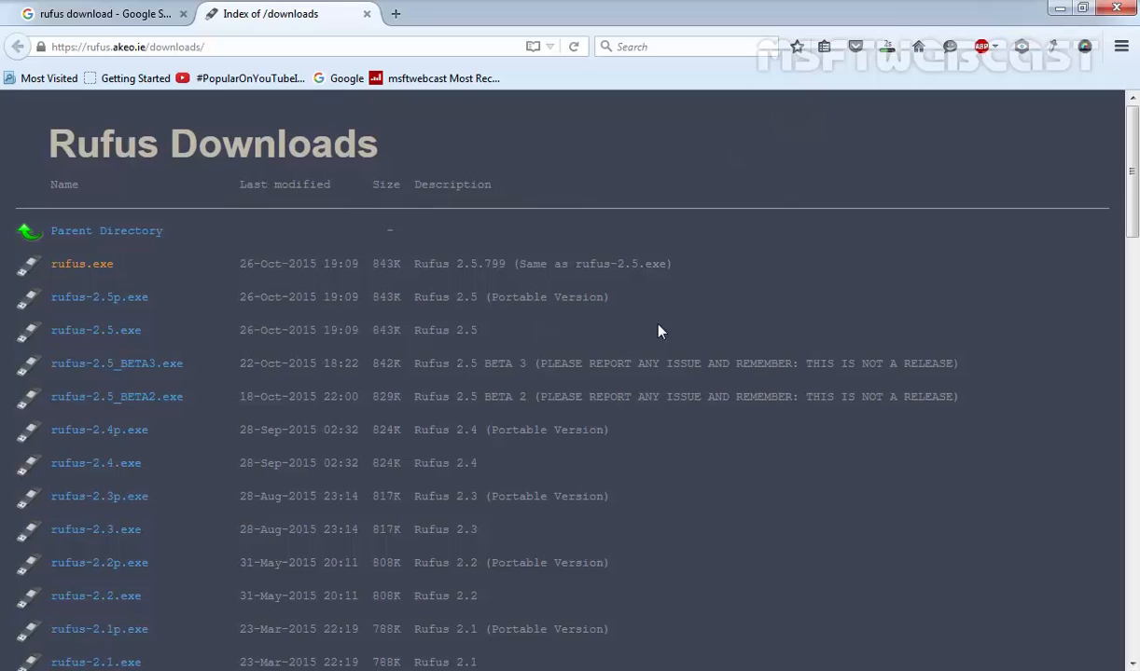
{"action": "left_click", "coordinate": [884, 46]}
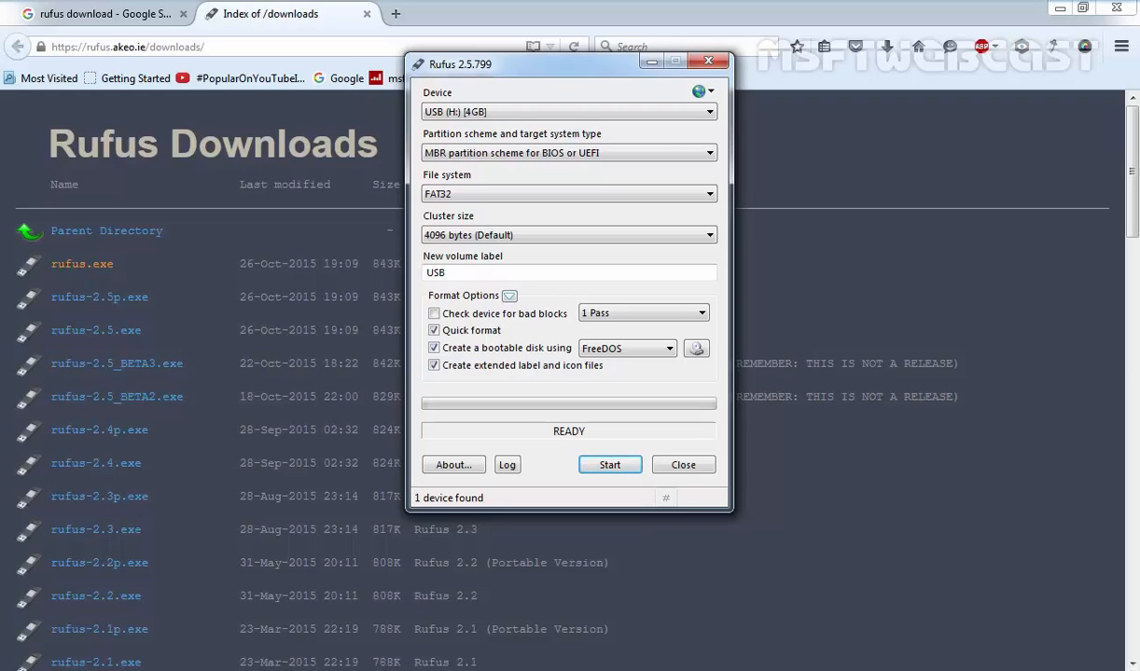
{"action": "mouse_move", "coordinate": [569, 112]}
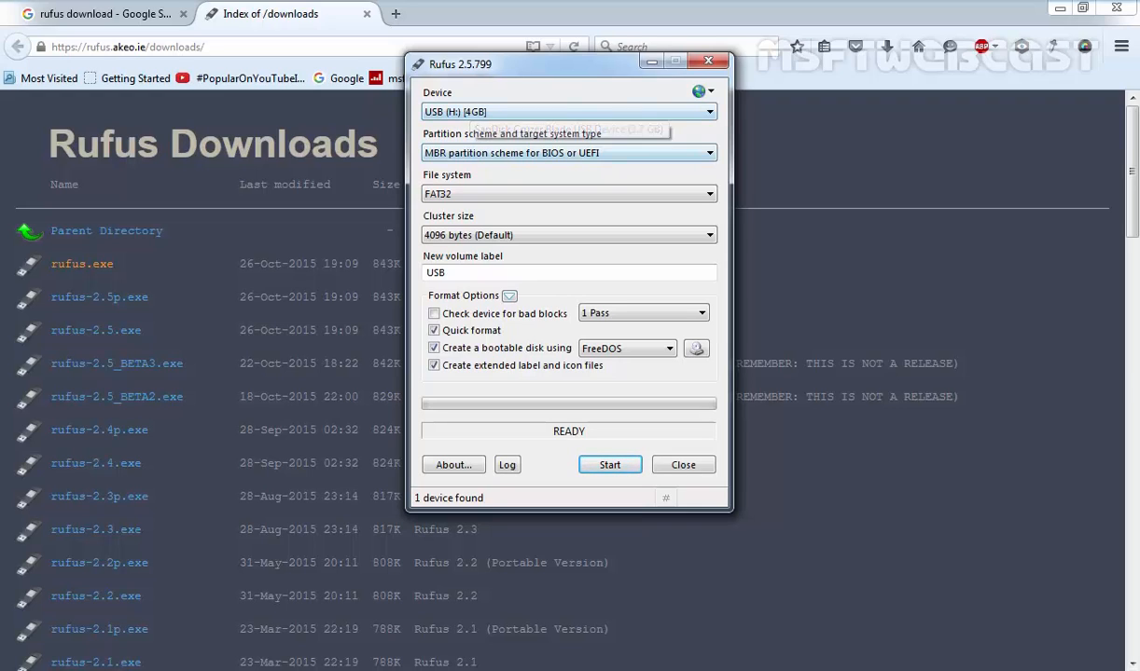
{"action": "mouse_move", "coordinate": [569, 153]}
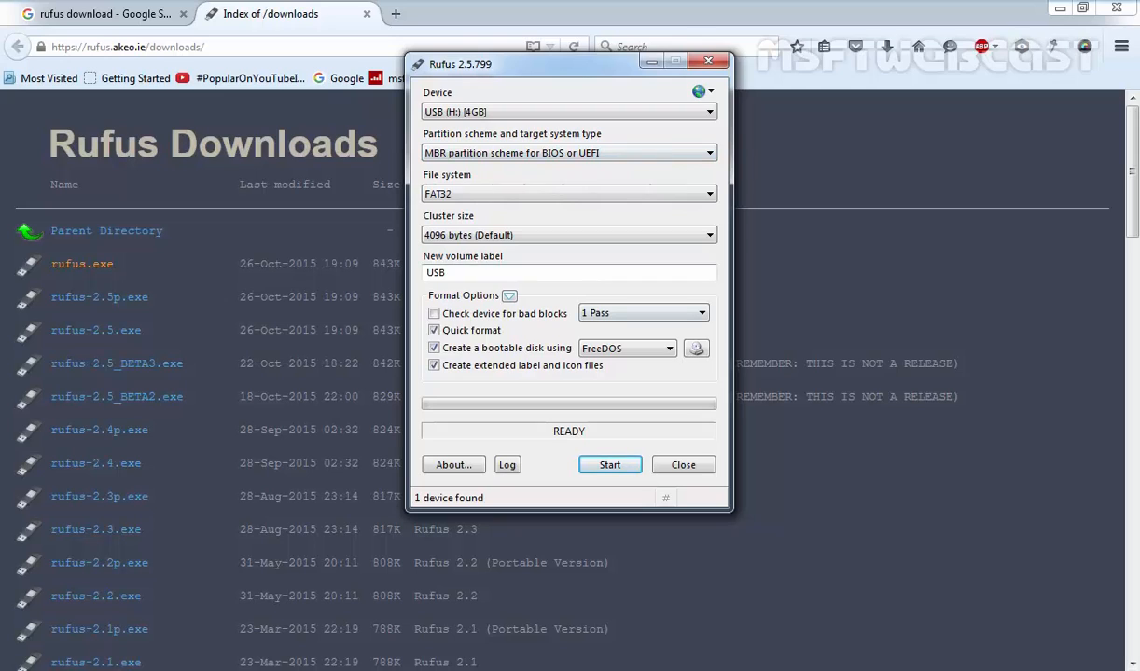
{"action": "mouse_move", "coordinate": [568, 193]}
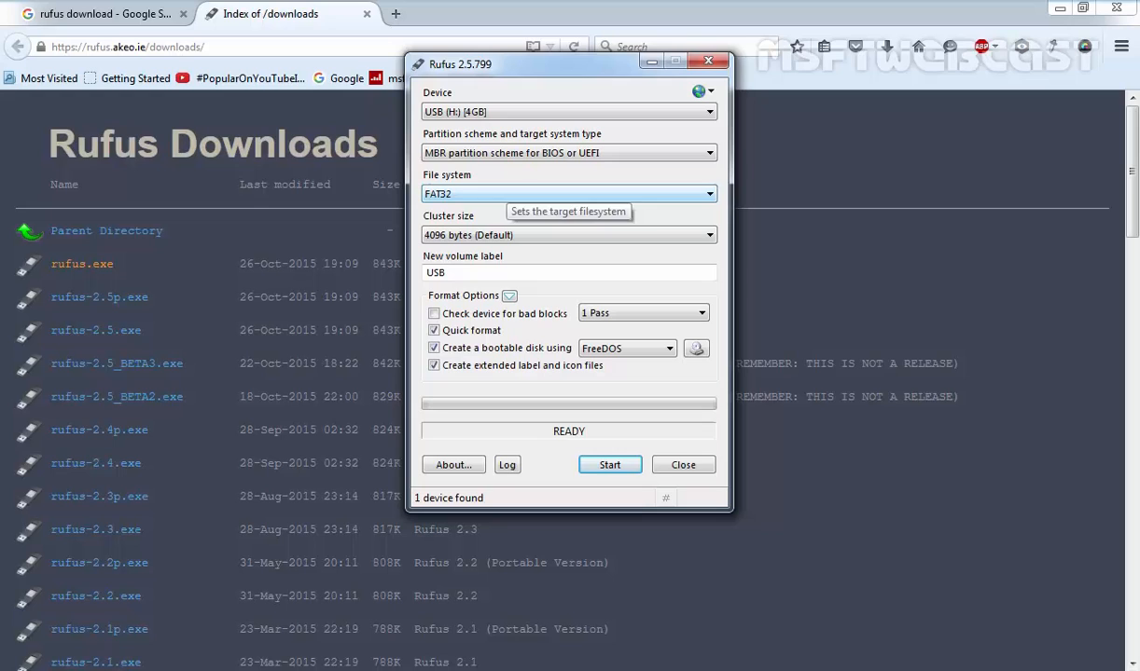
{"action": "mouse_move", "coordinate": [696, 349]}
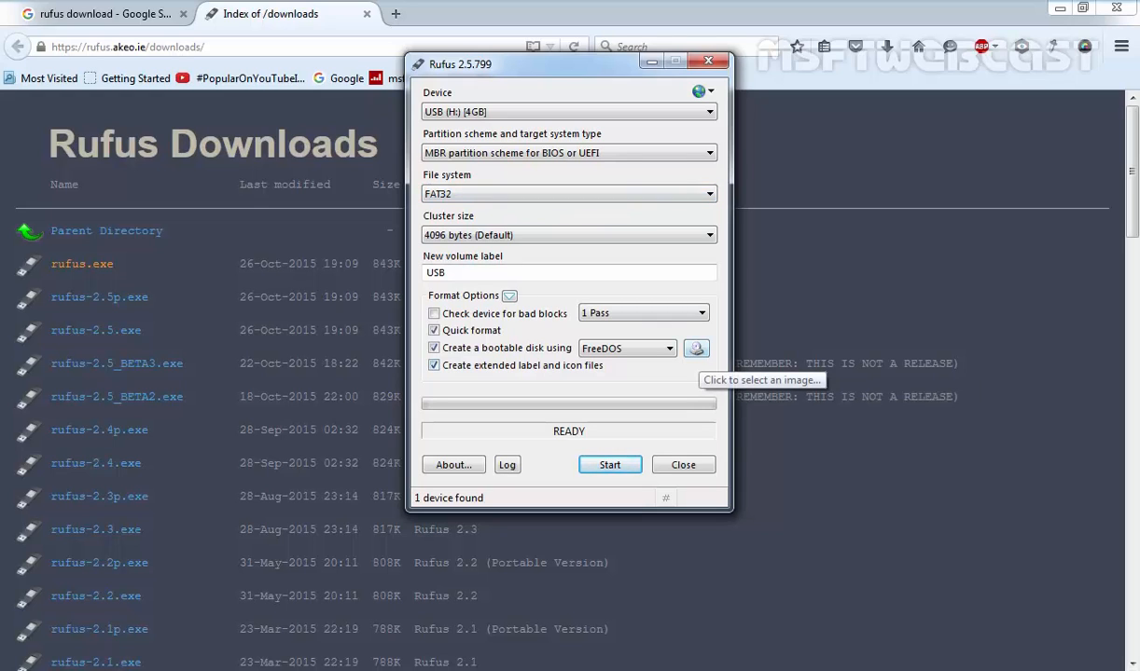
Browse for a disk image to load the Windows 10 Enterprise x64 ISO onto the USB (H:) [4GB] device.
{"action": "left_click", "coordinate": [670, 348]}
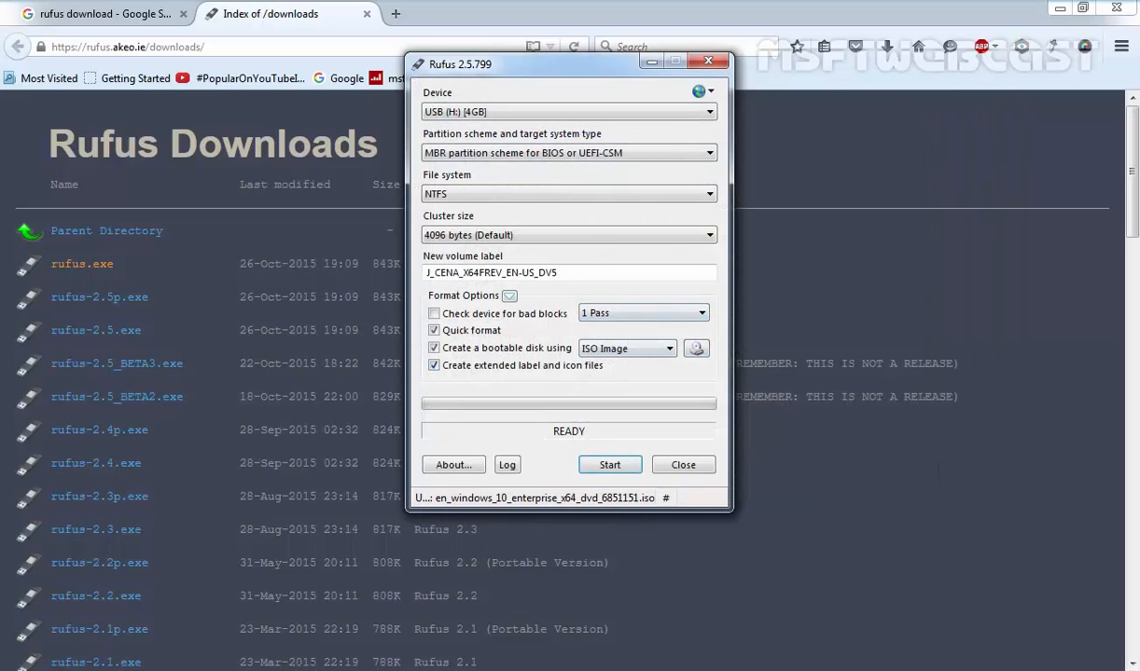
{"action": "mouse_move", "coordinate": [569, 192]}
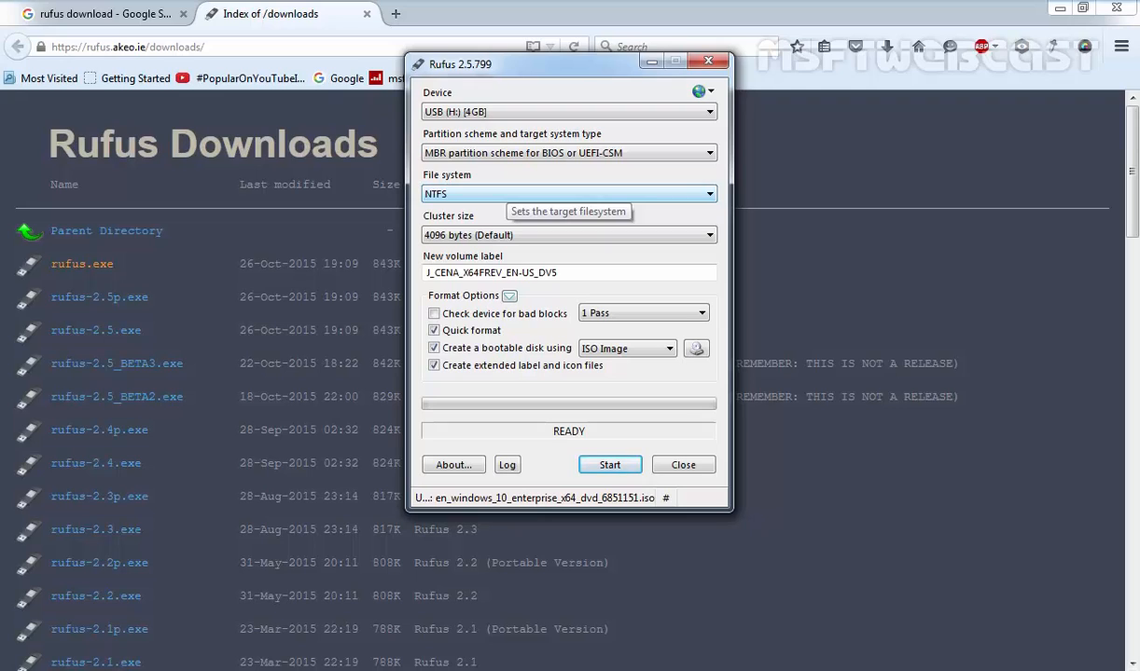
{"action": "mouse_move", "coordinate": [567, 235]}
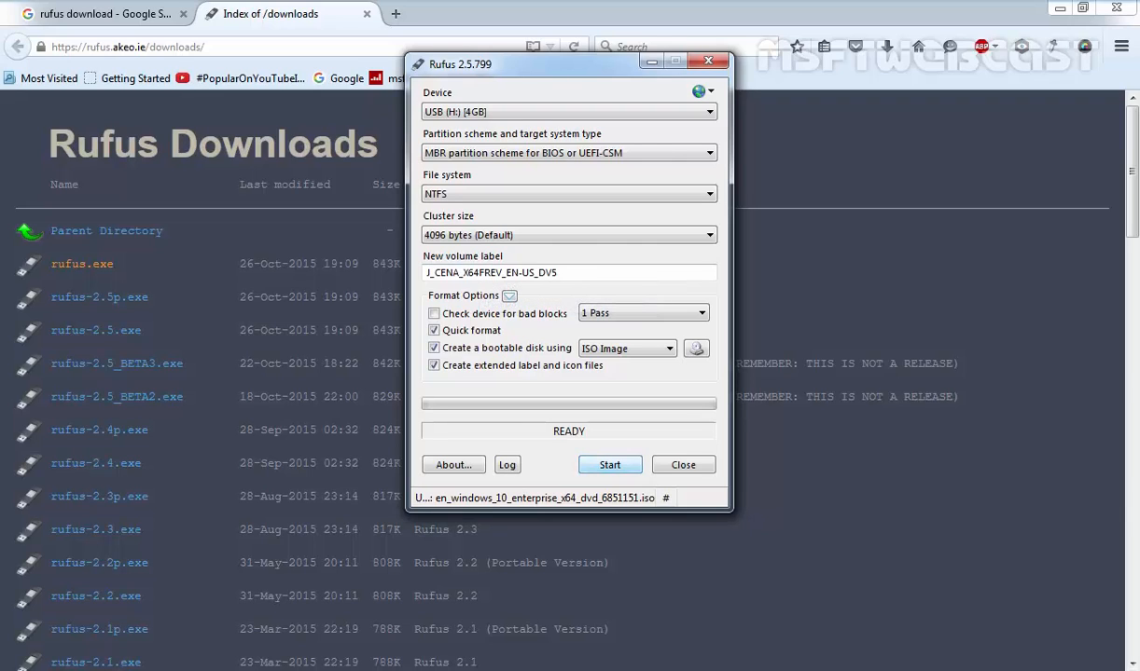
Start writing the image to the USB drive and accept the data-destruction warning.
{"action": "left_click", "coordinate": [608, 464]}
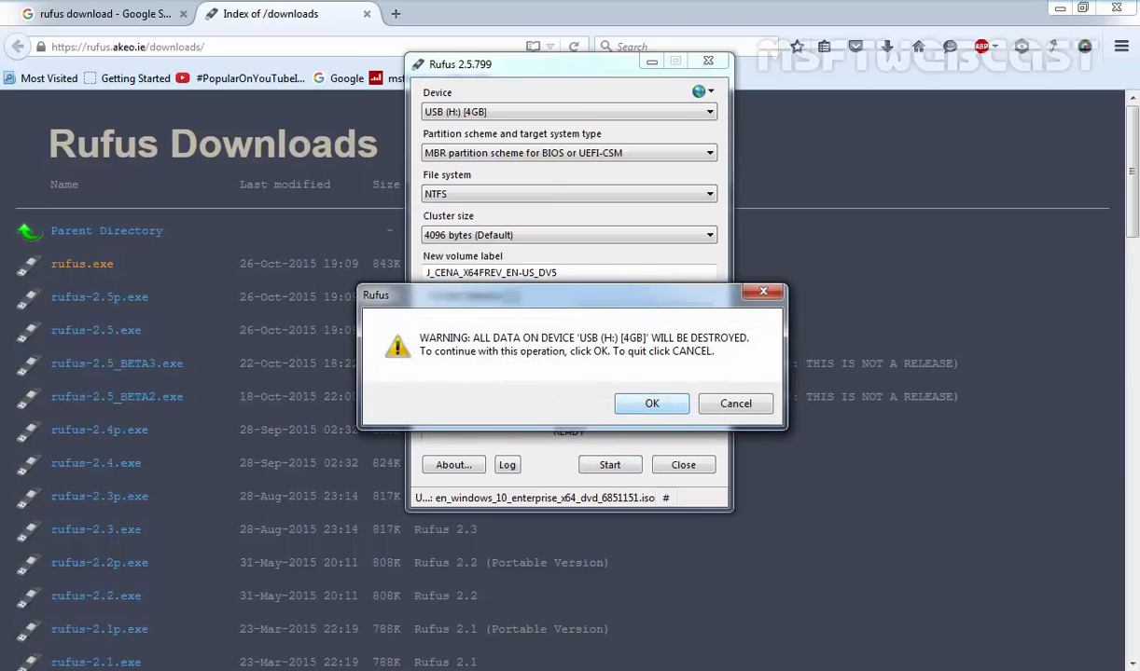
{"action": "left_click", "coordinate": [653, 403]}
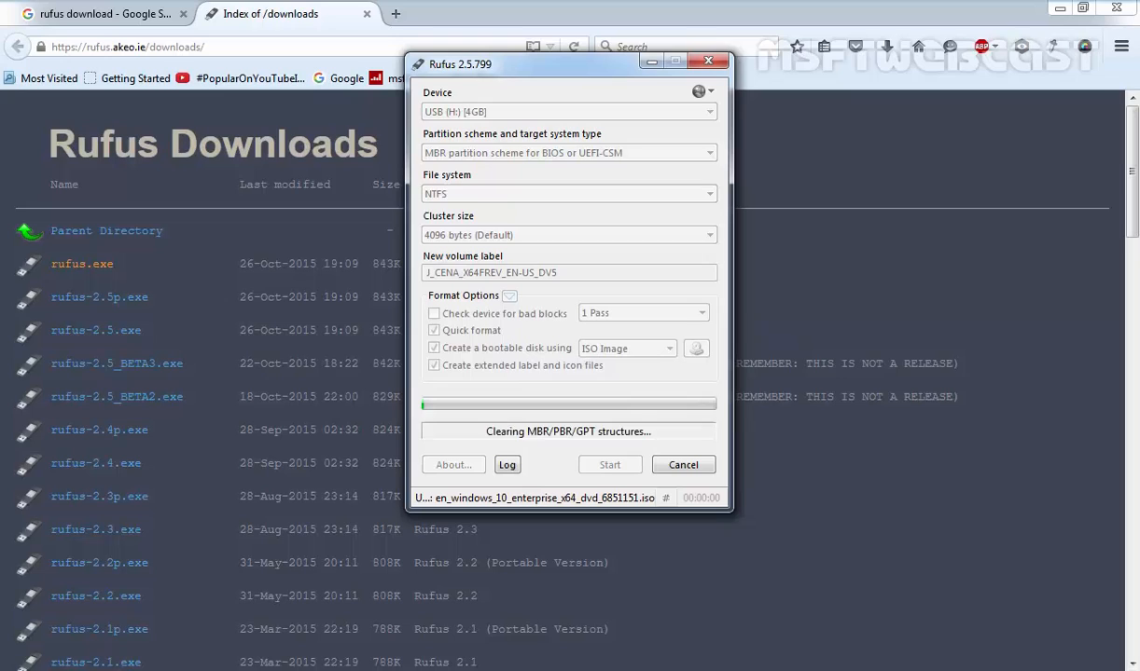